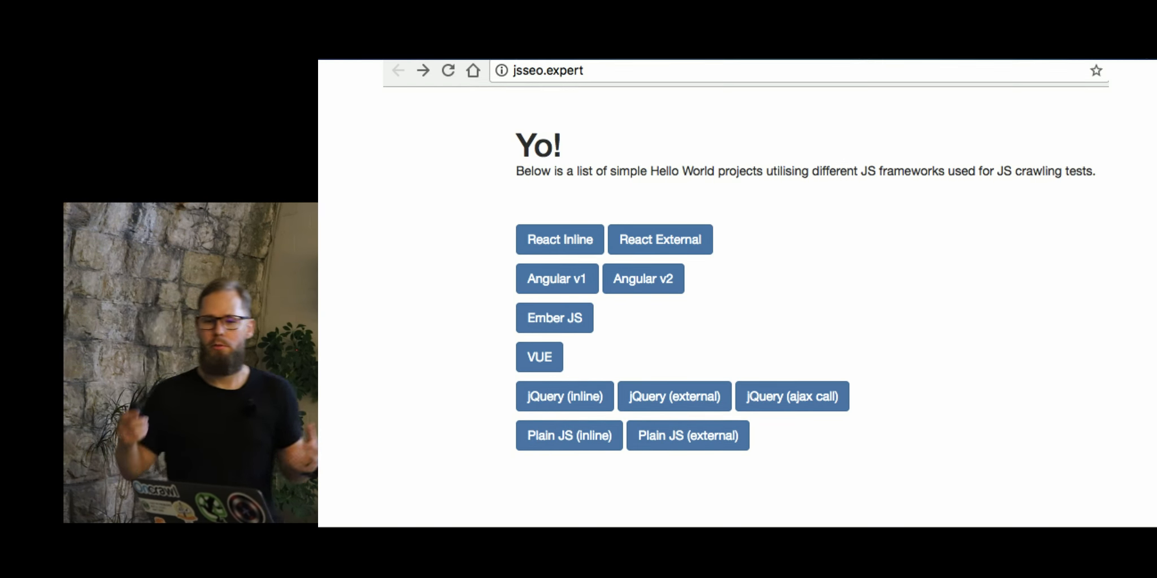
{"action": "left_click", "coordinate": [559, 239]}
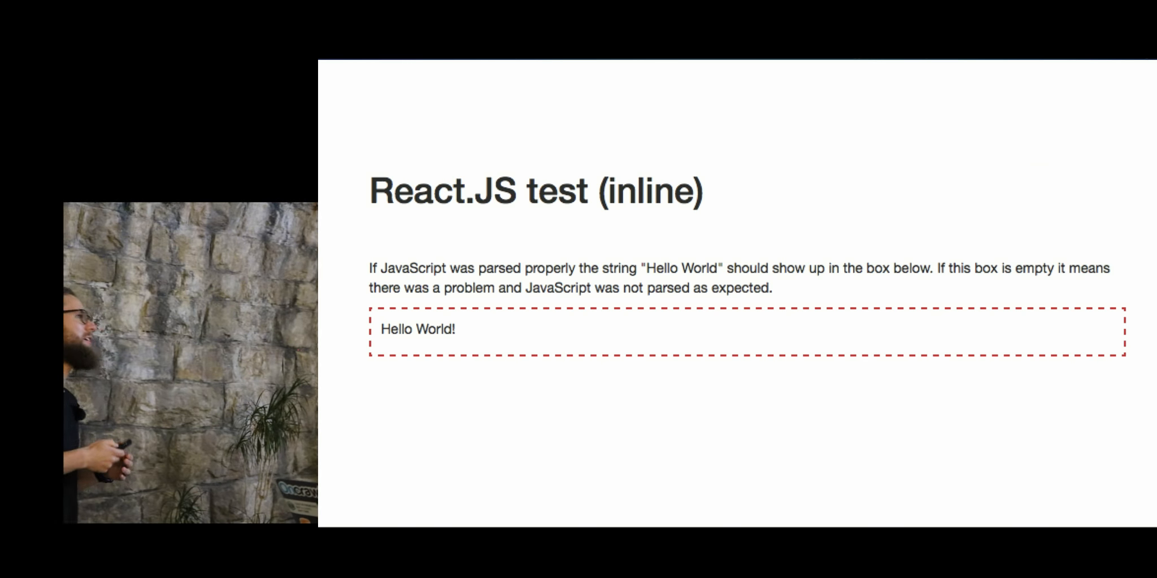
{"action": "scroll", "scroll_direction": "down", "scroll_amount": 3}
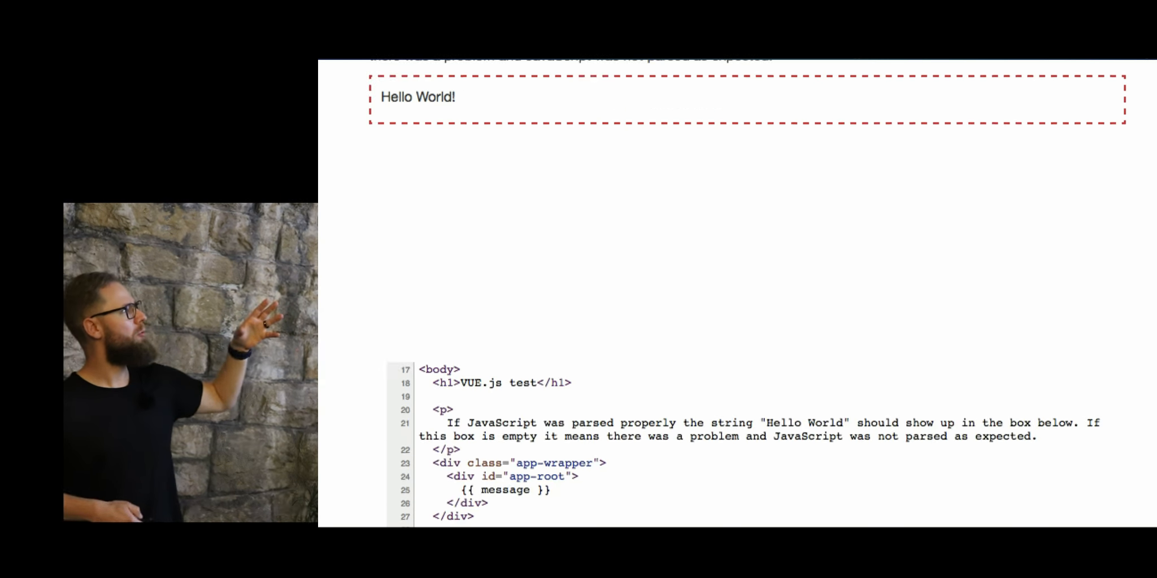
{"action": "scroll", "scroll_direction": "down", "scroll_amount": 3}
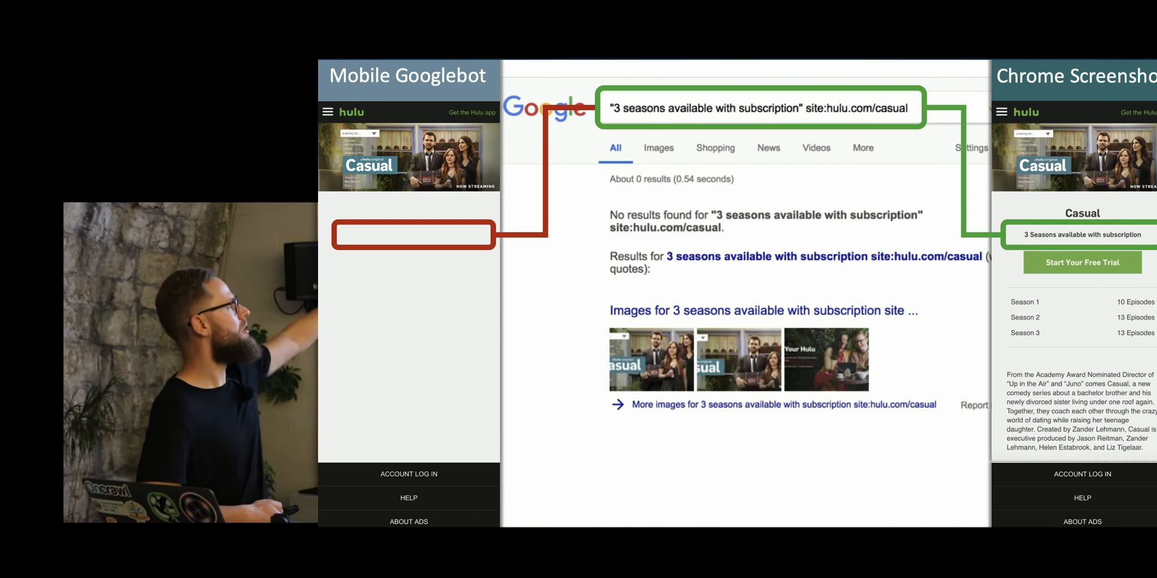
{"action": "scroll", "scroll_direction": "down", "scroll_amount": 3}
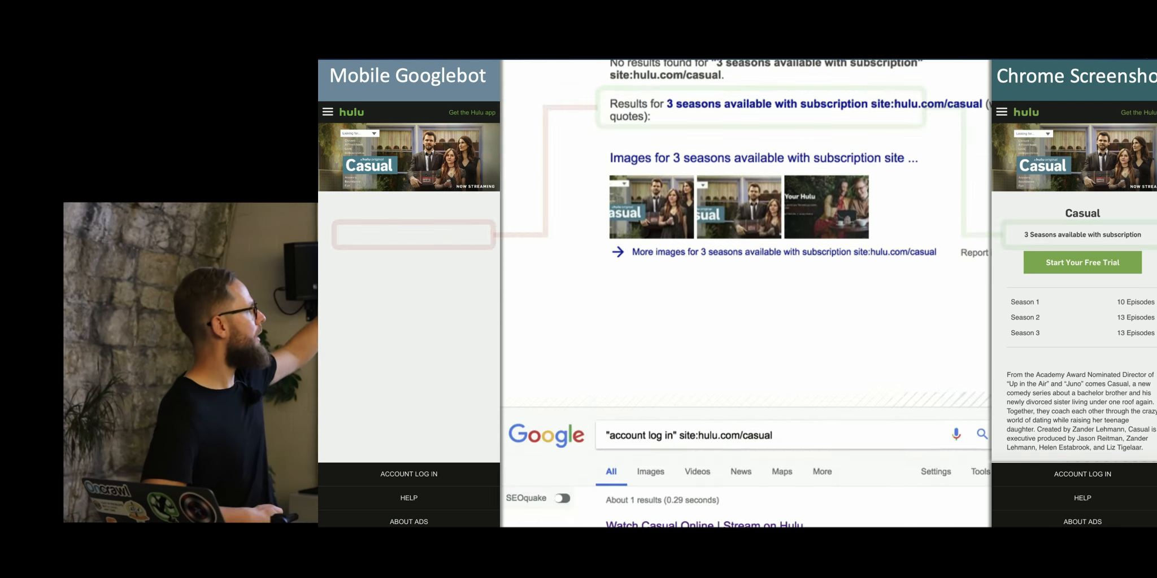
{"action": "scroll", "scroll_direction": "up", "scroll_amount": 3}
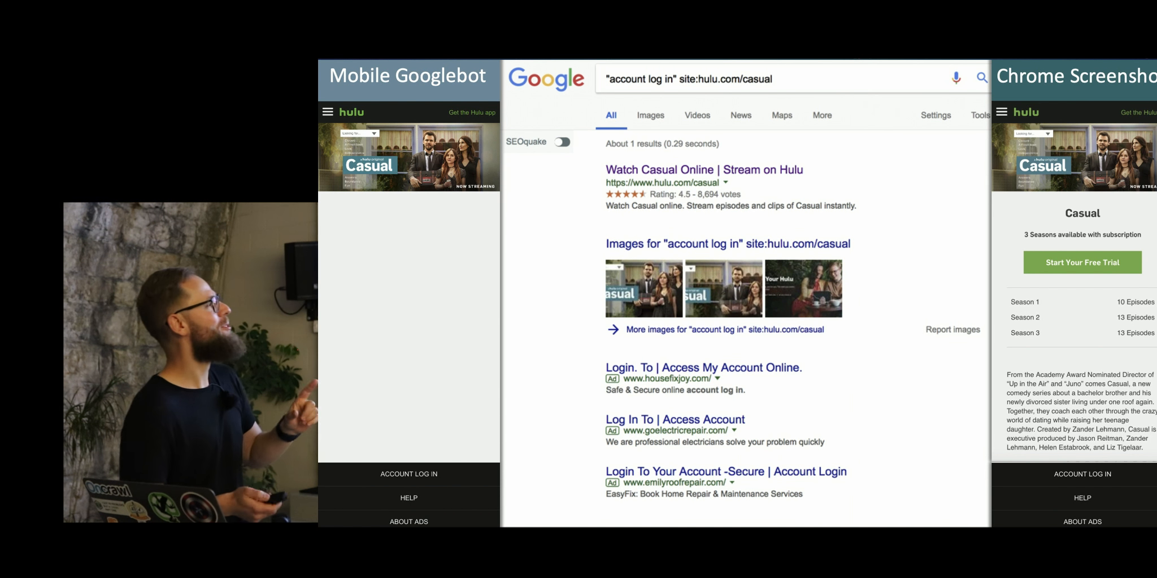